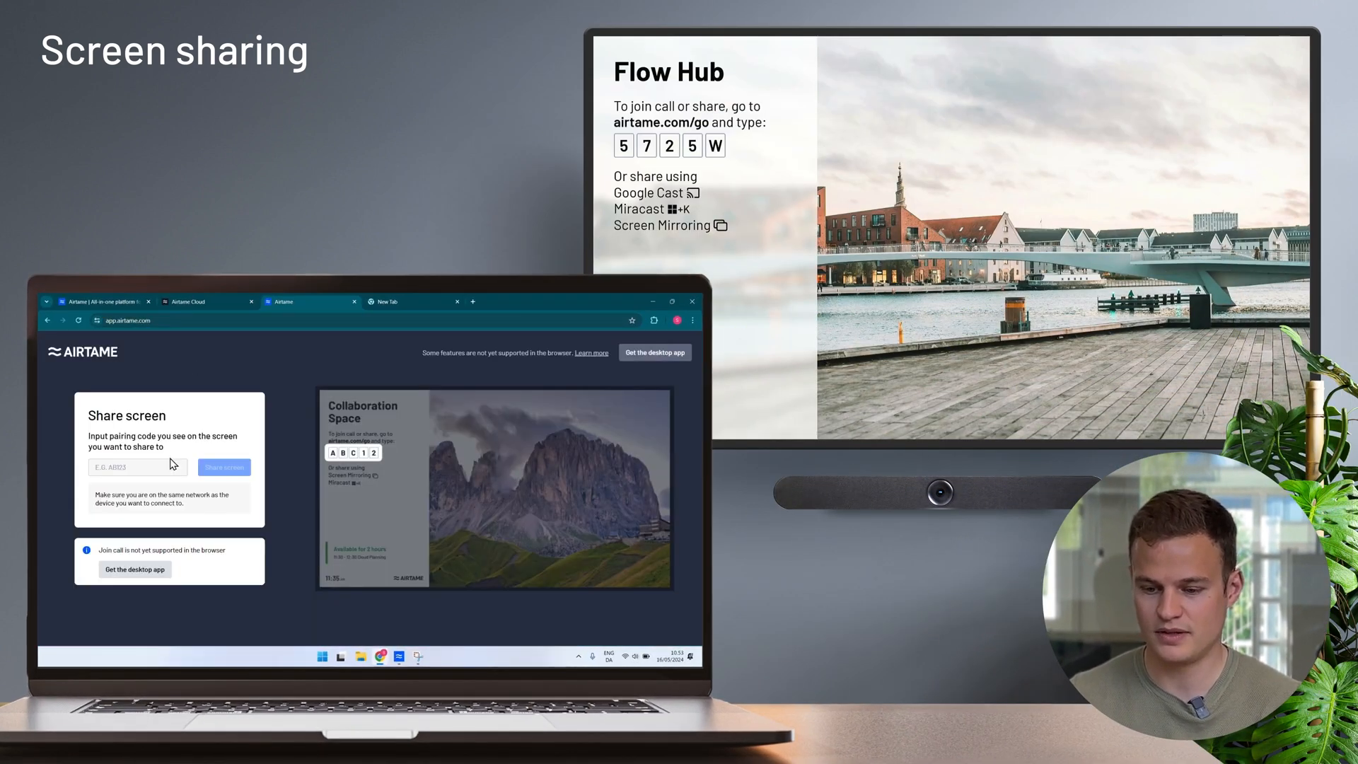
left_click(137, 467)
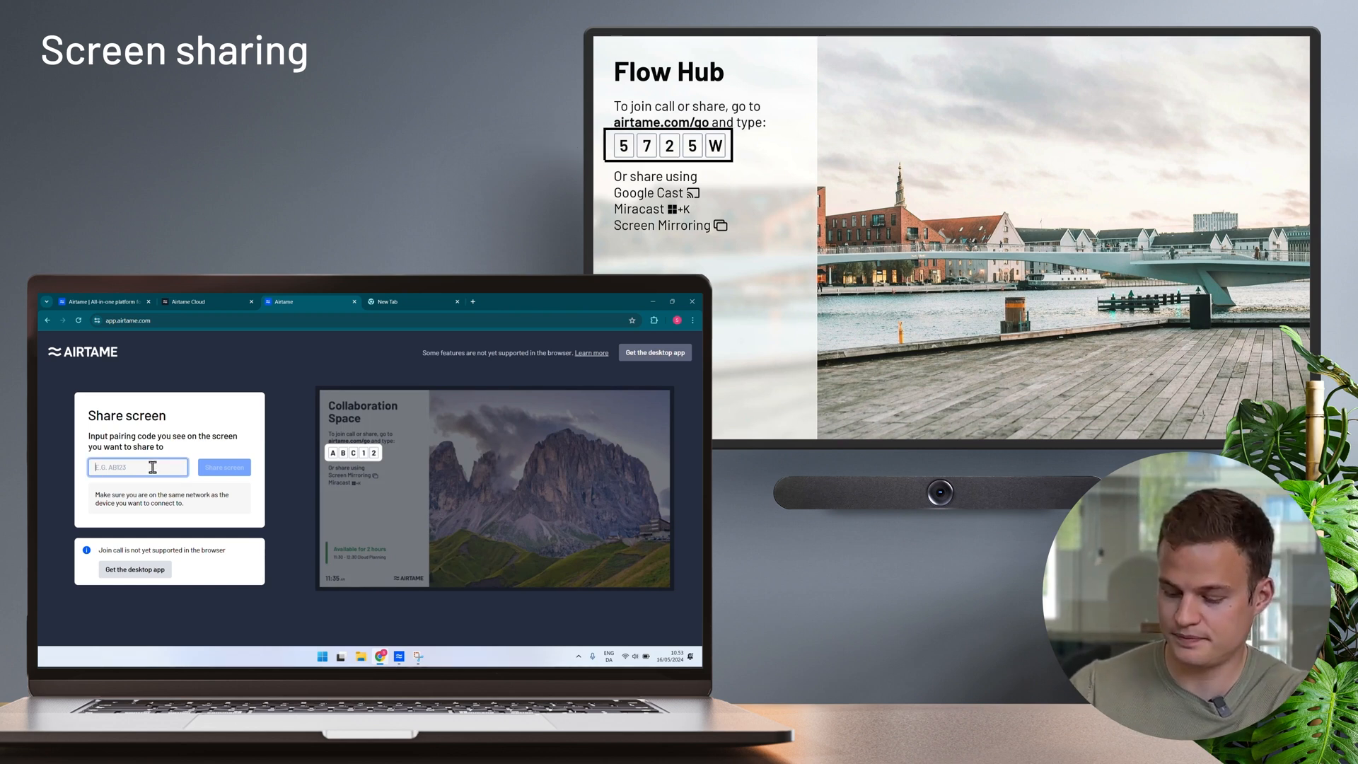
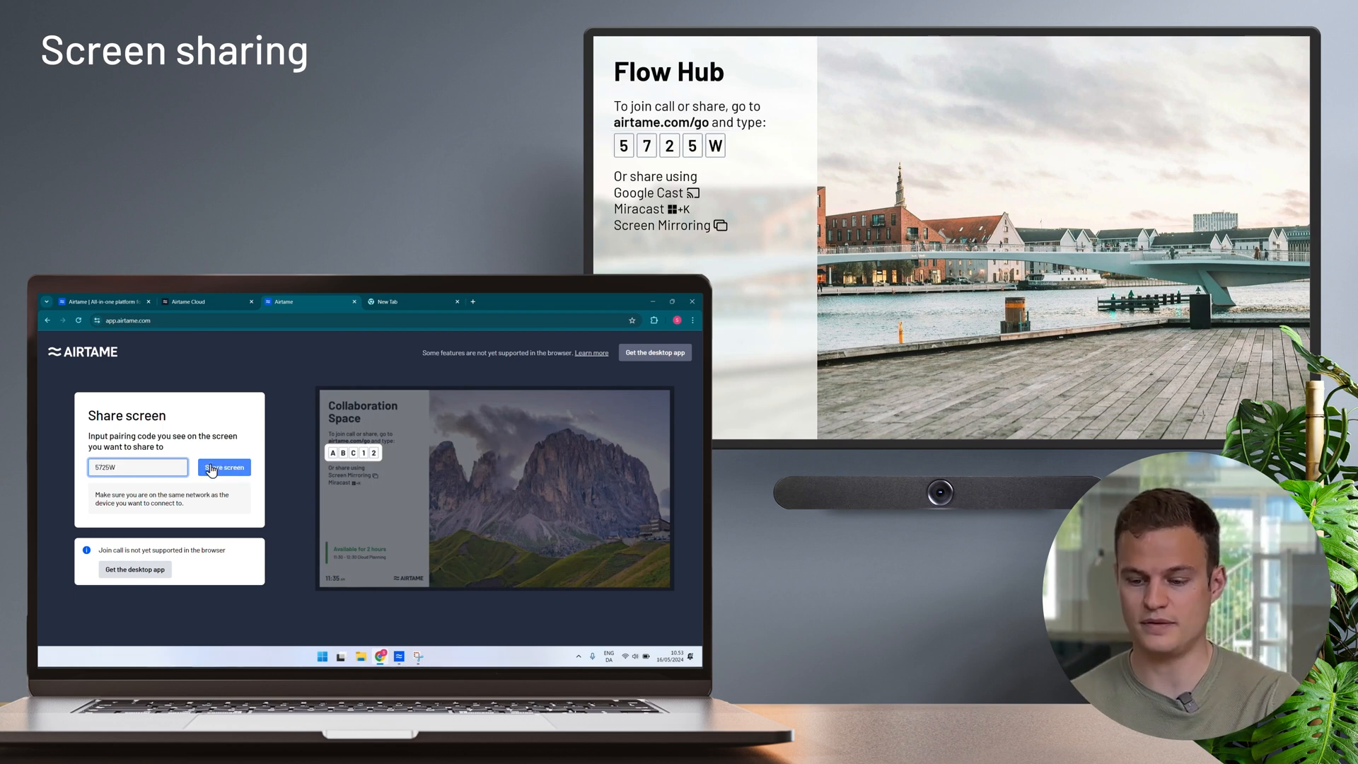
Connect to Flow Hub and share the Airtame website Chrome tab to its display.
left_click(224, 467)
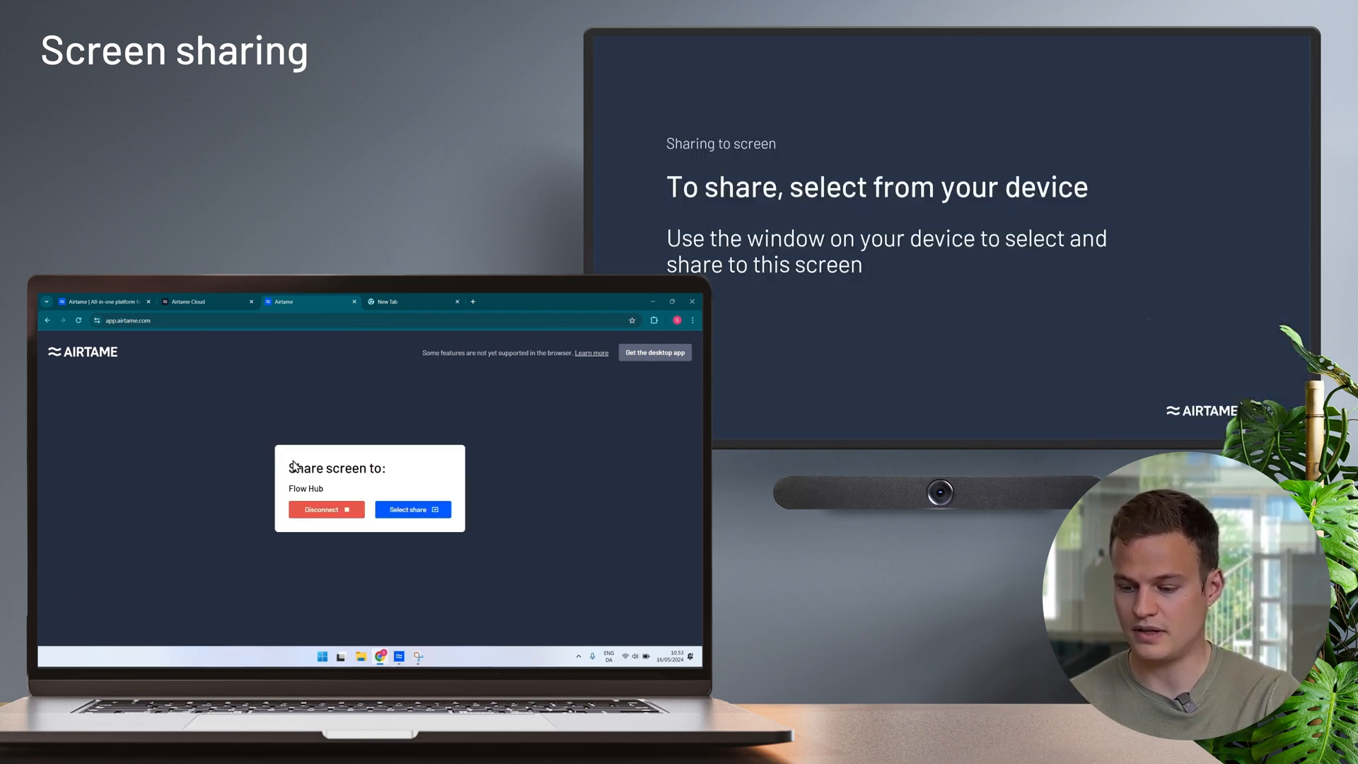
left_click(413, 510)
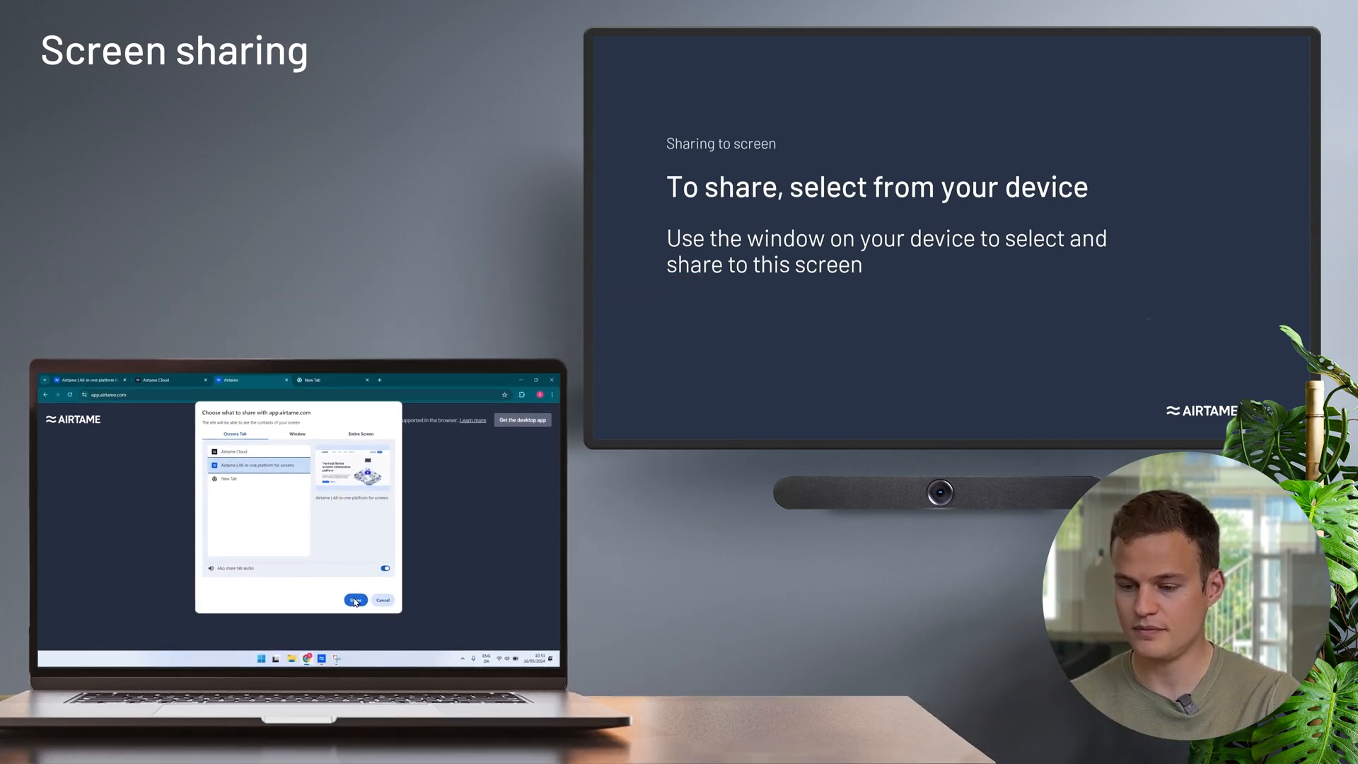
left_click(355, 600)
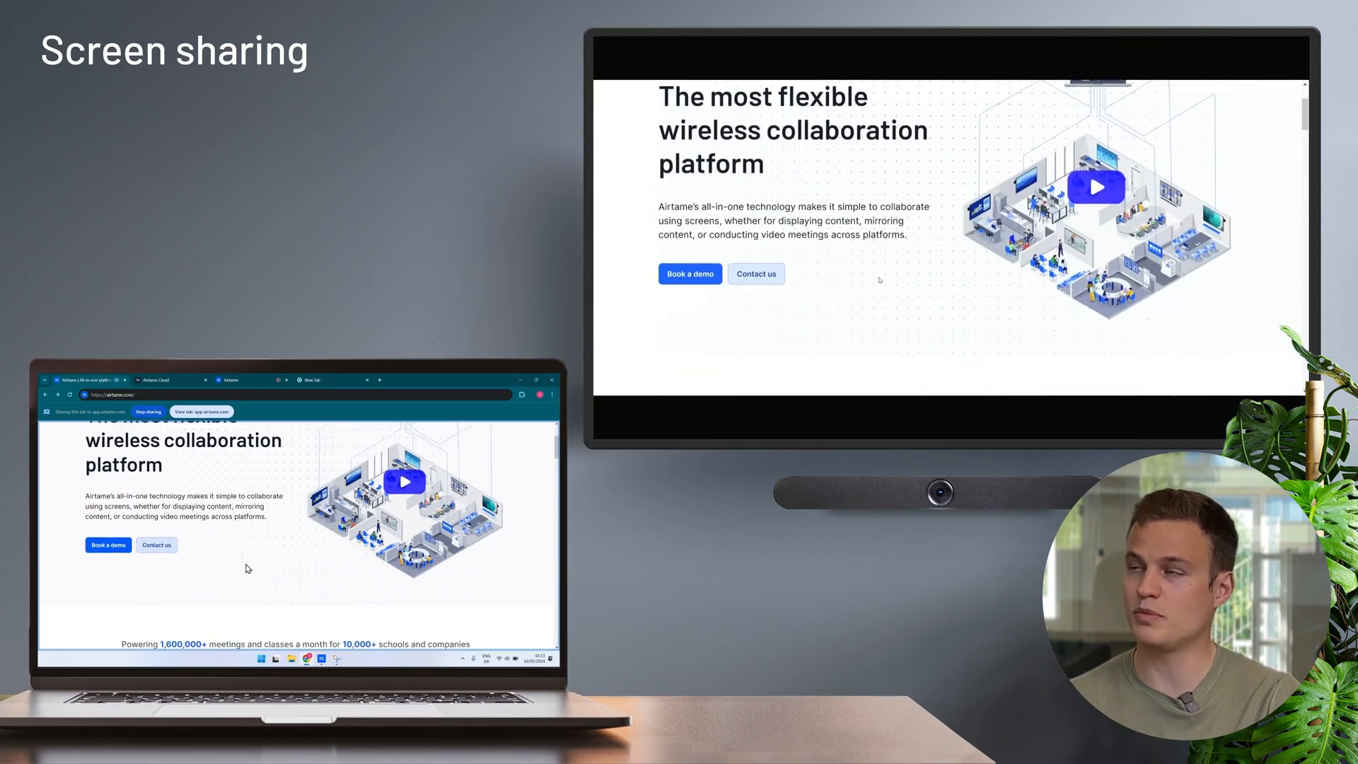
scroll("down", 3)
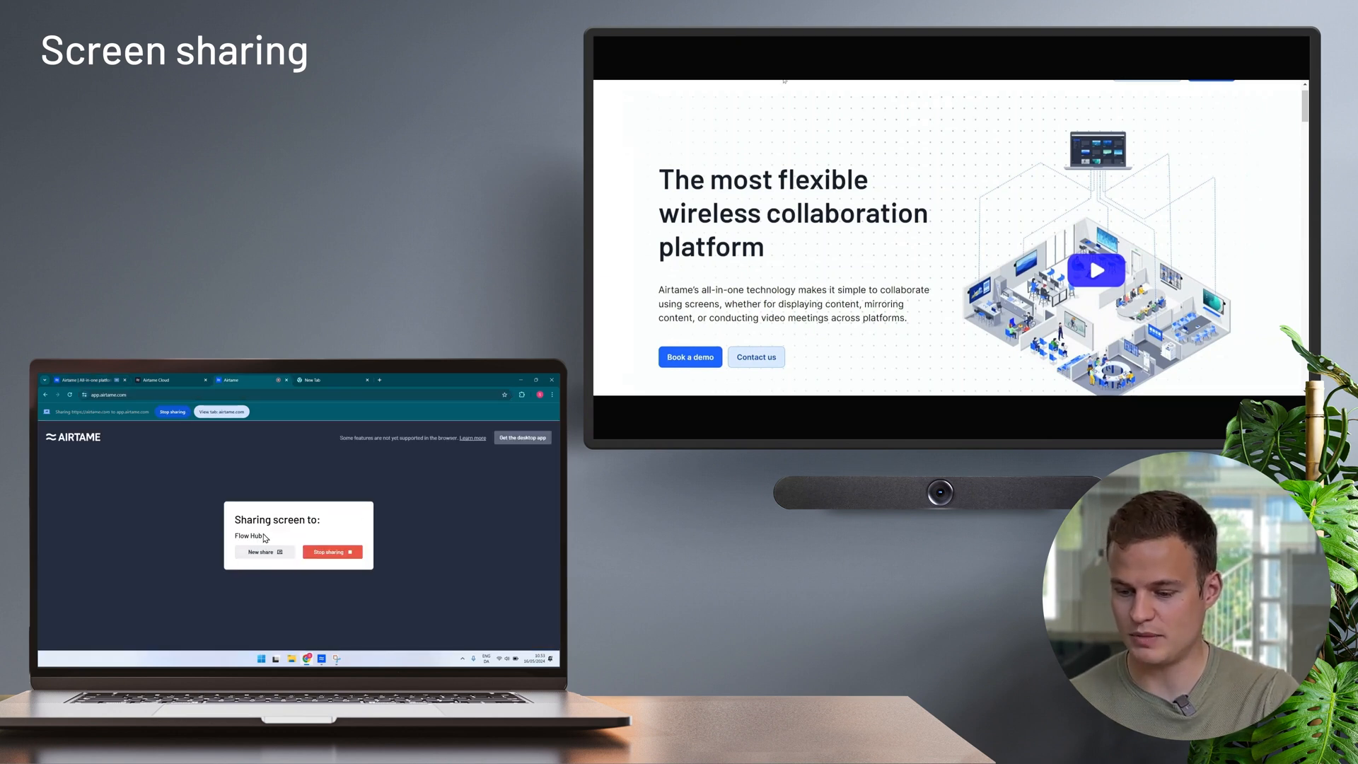
left_click(261, 552)
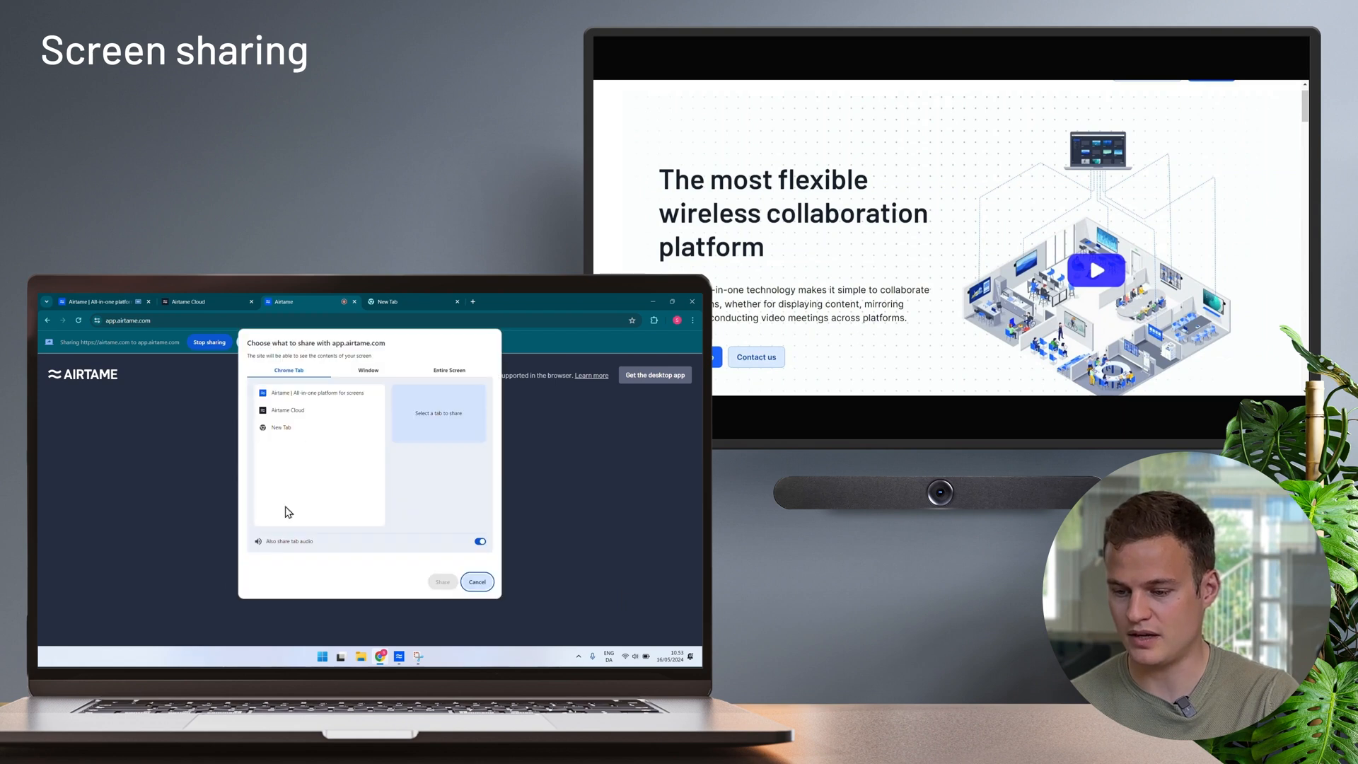
left_click(368, 370)
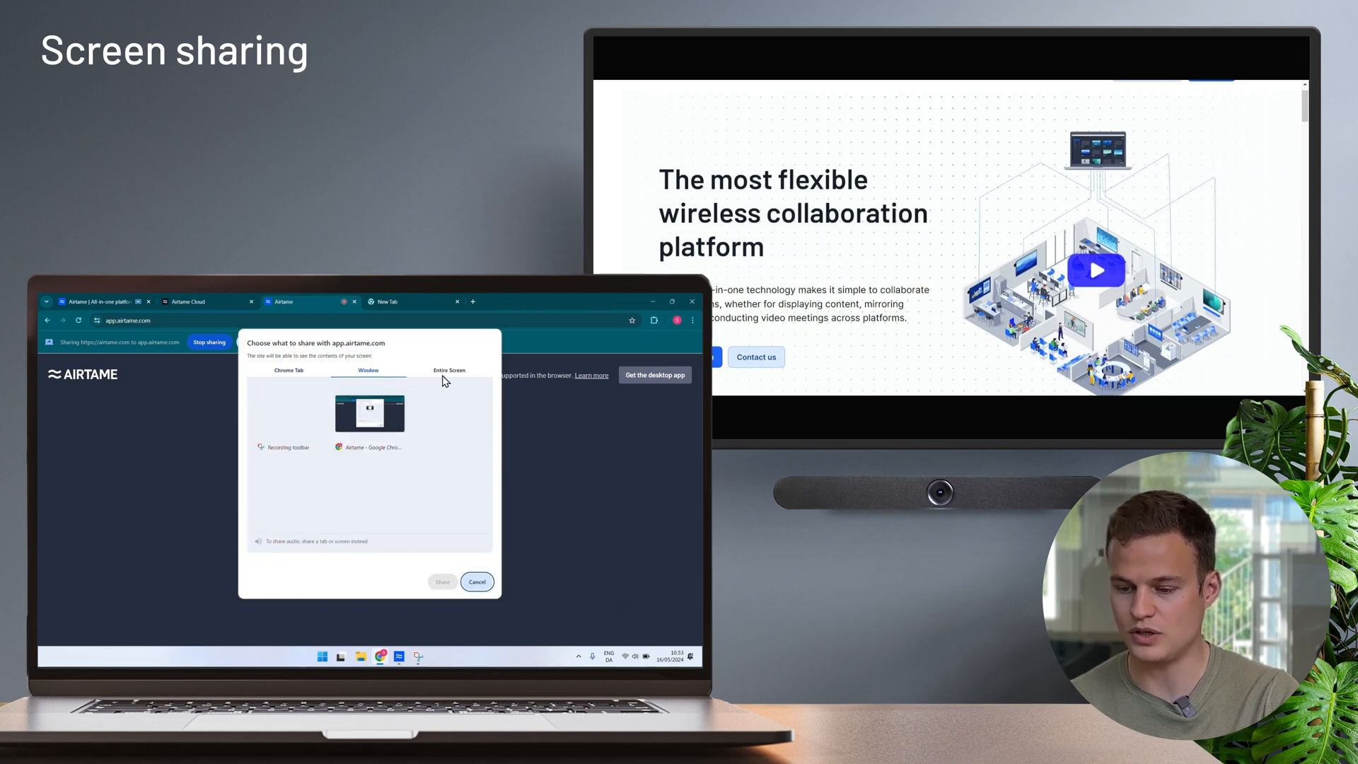
left_click(289, 370)
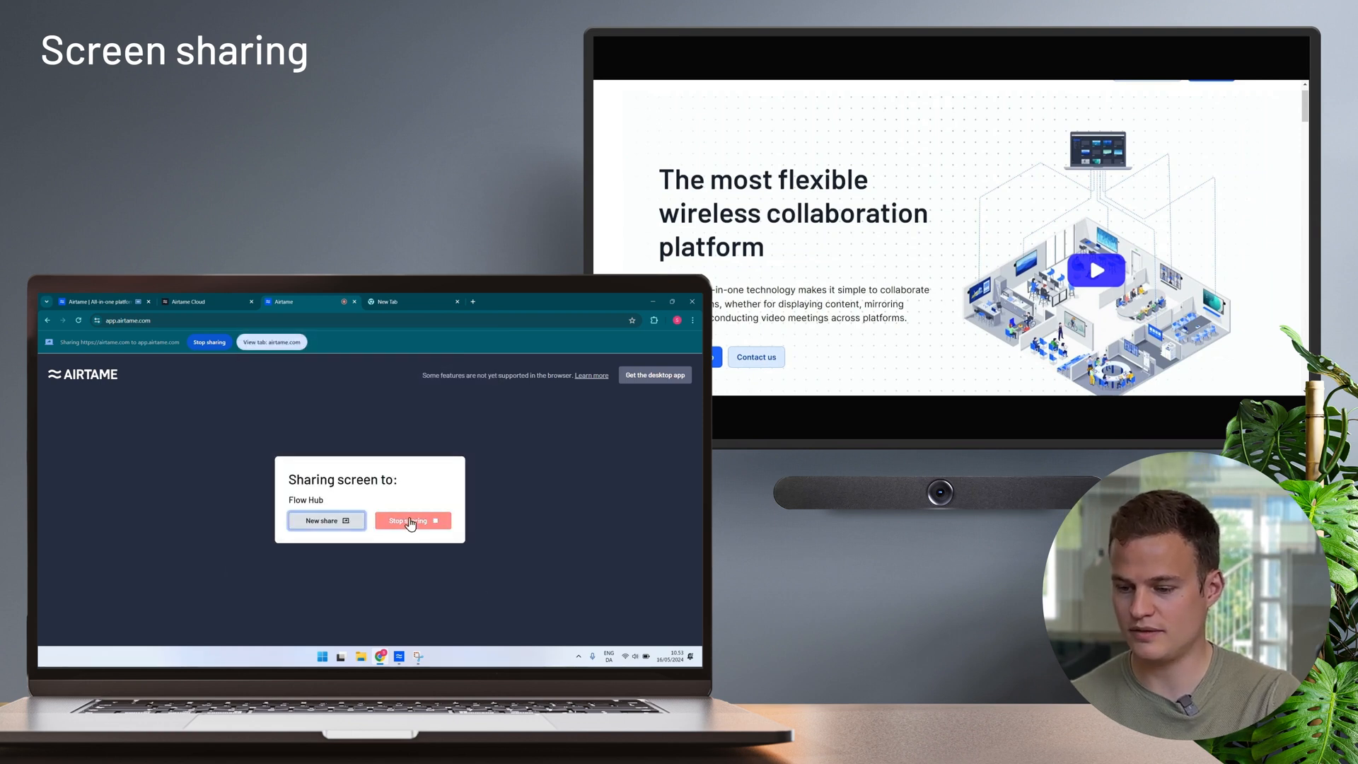
End the share to Flow Hub, dismiss the 'How was your experience?' prompt and hide the browser.
left_click(411, 520)
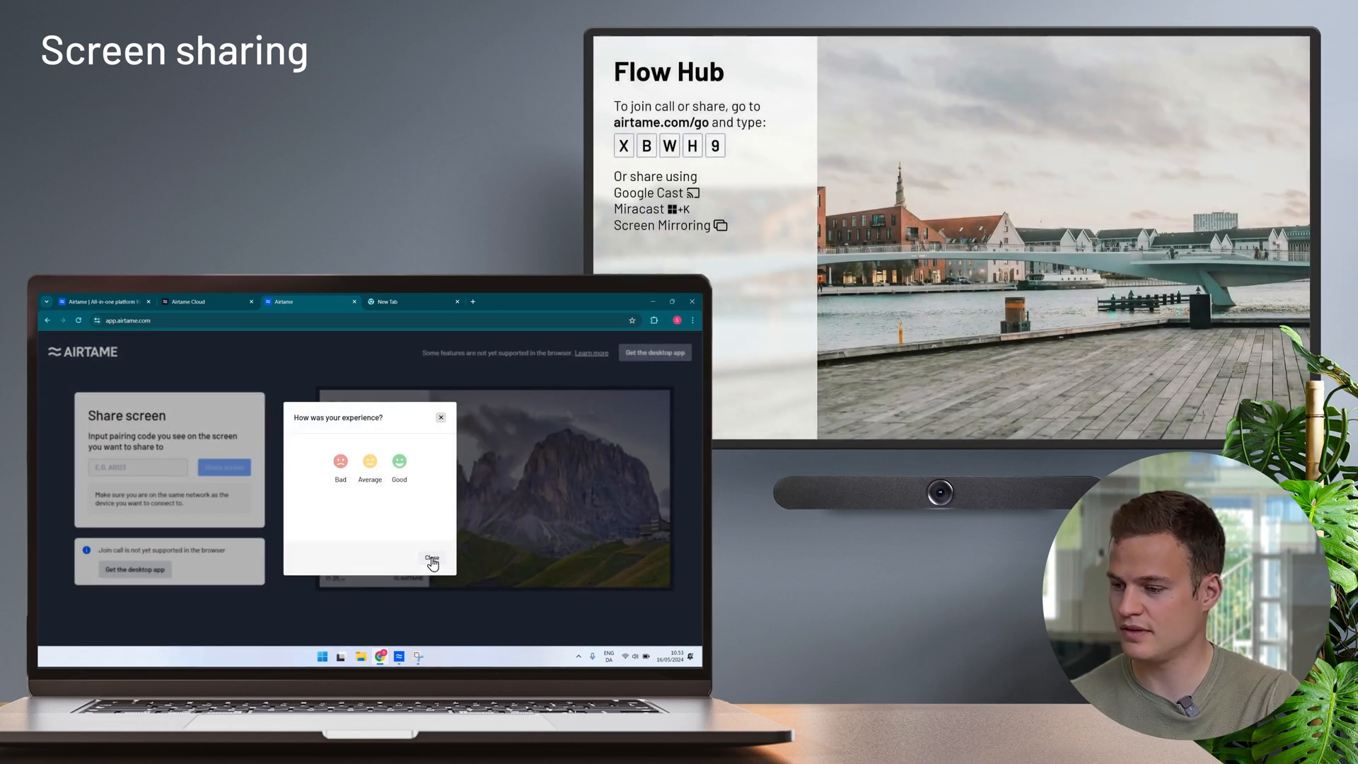
left_click(430, 558)
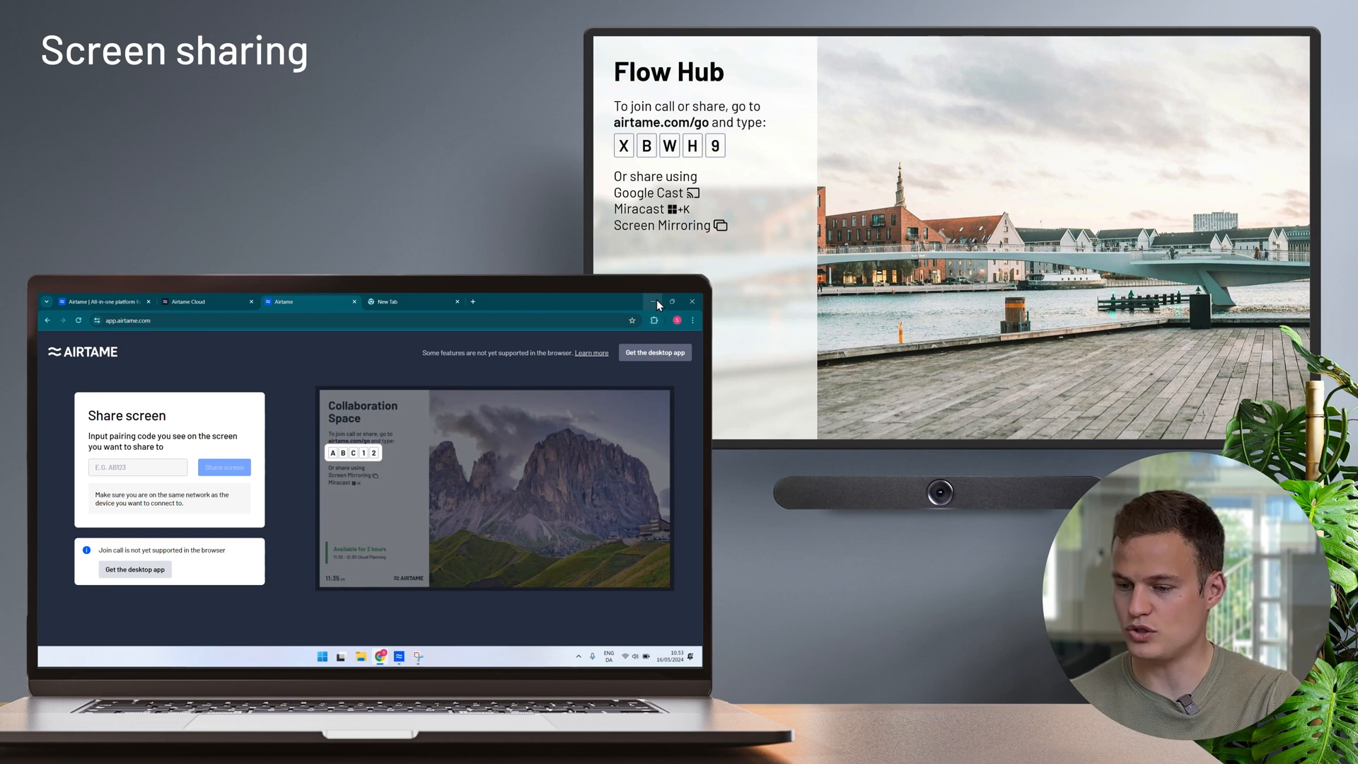
left_click(654, 300)
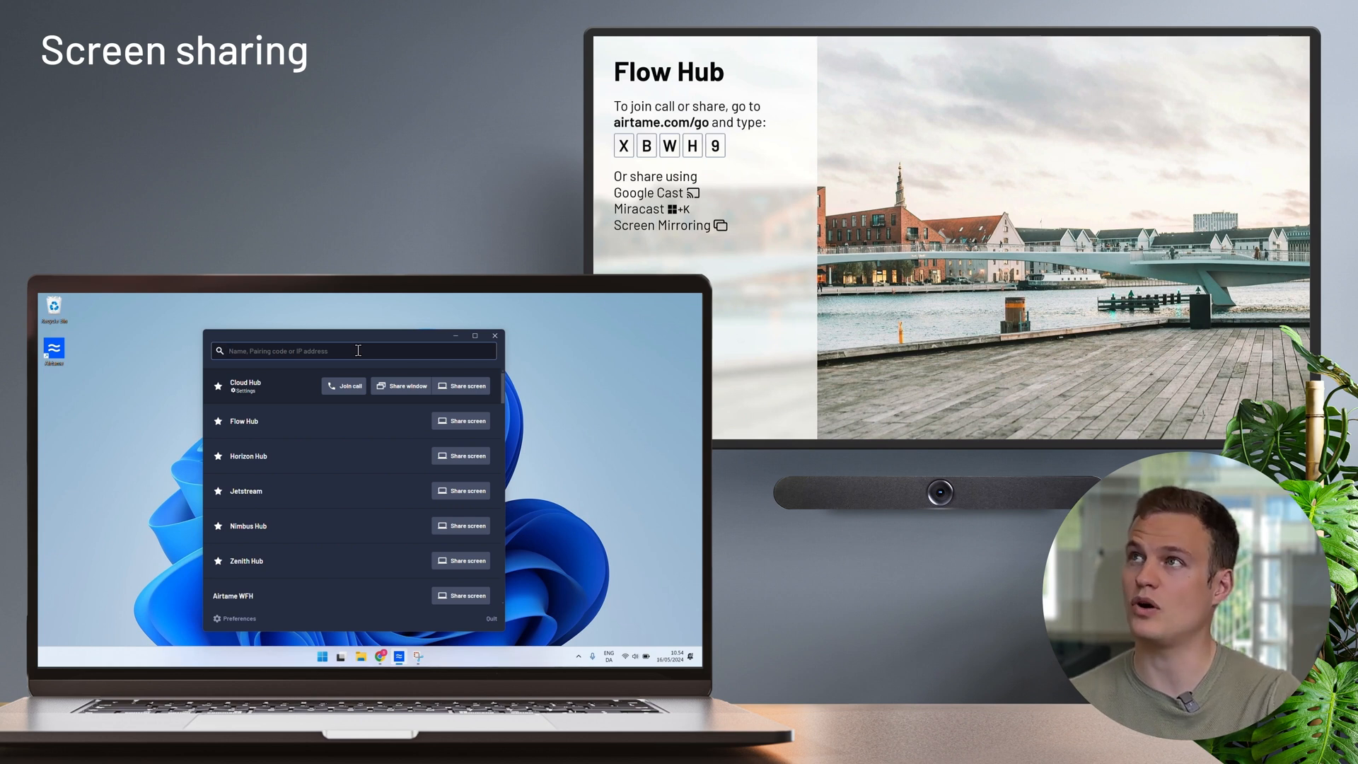
Filter the room list with 'FLOW' and start sharing the entire screen to Flow Hub.
type("F")
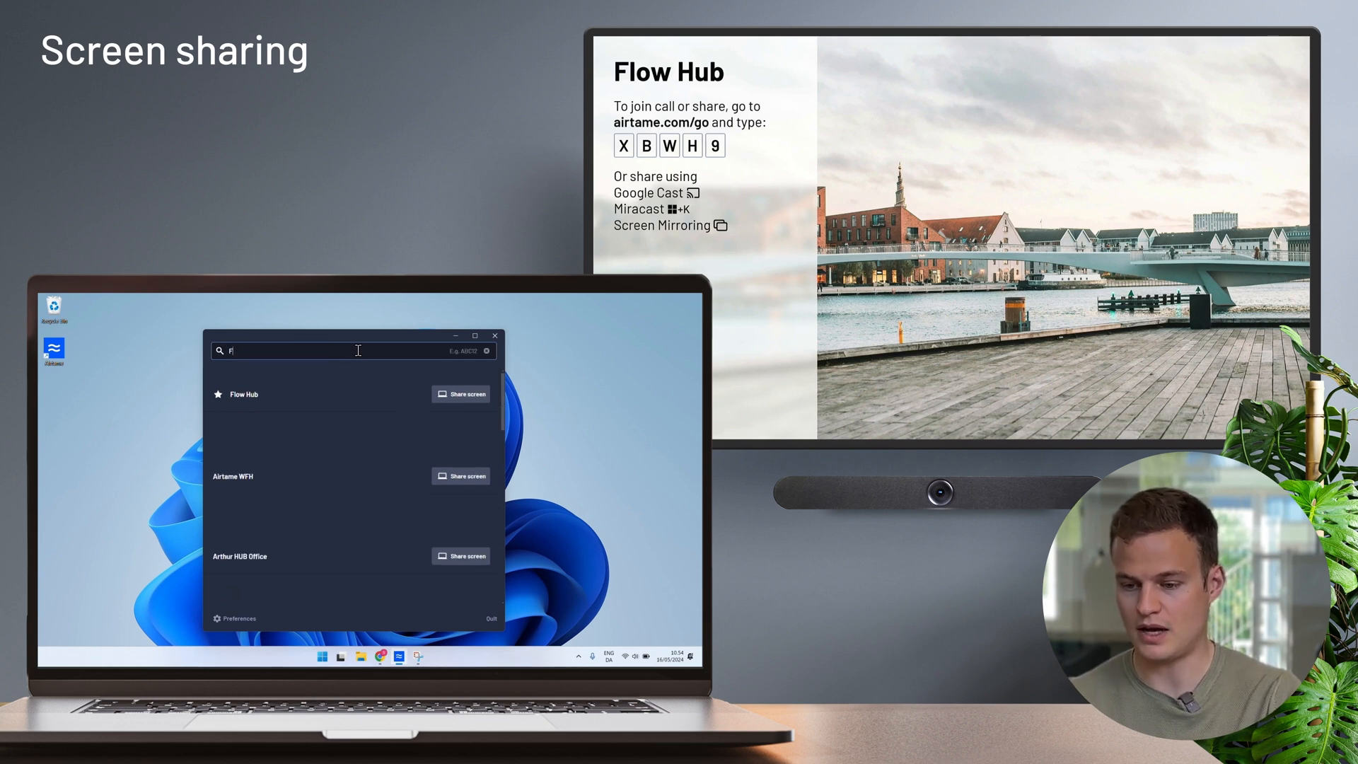
type("LOW")
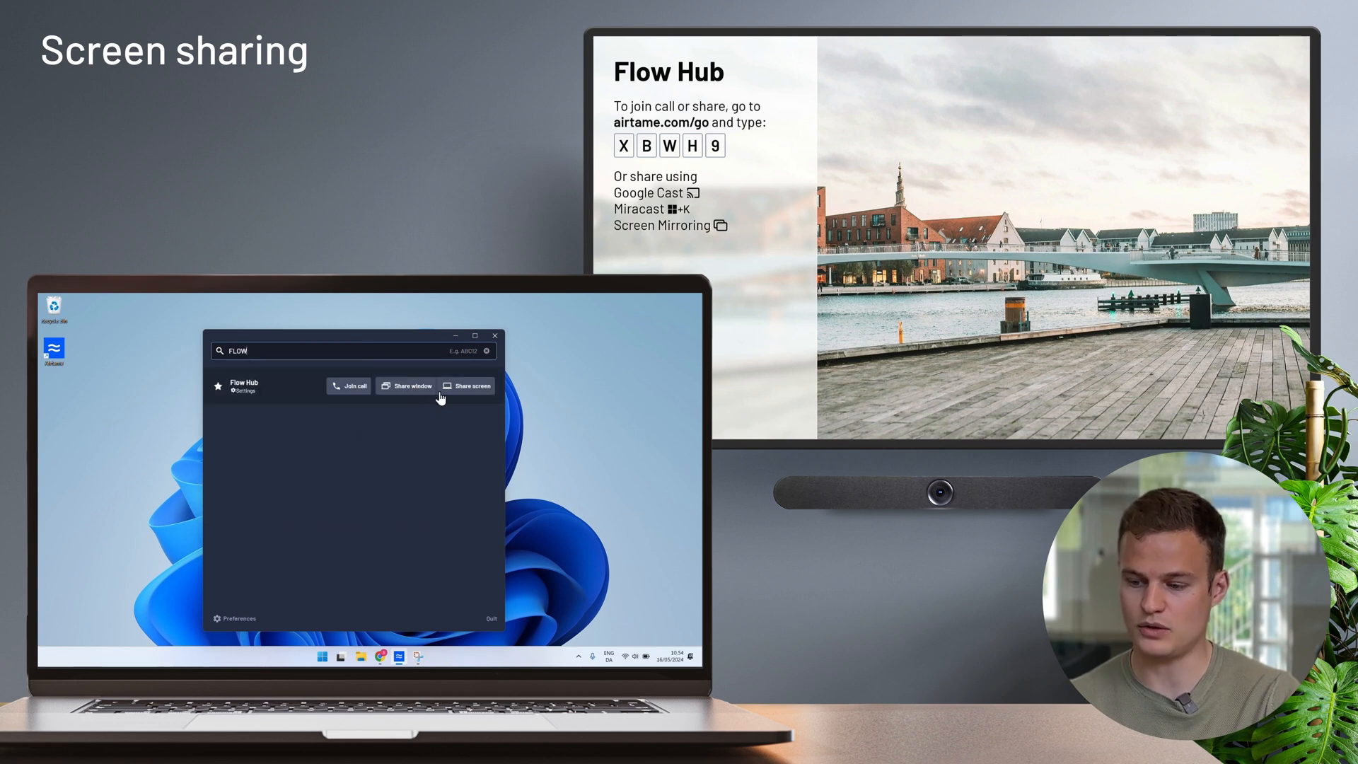
left_click(467, 385)
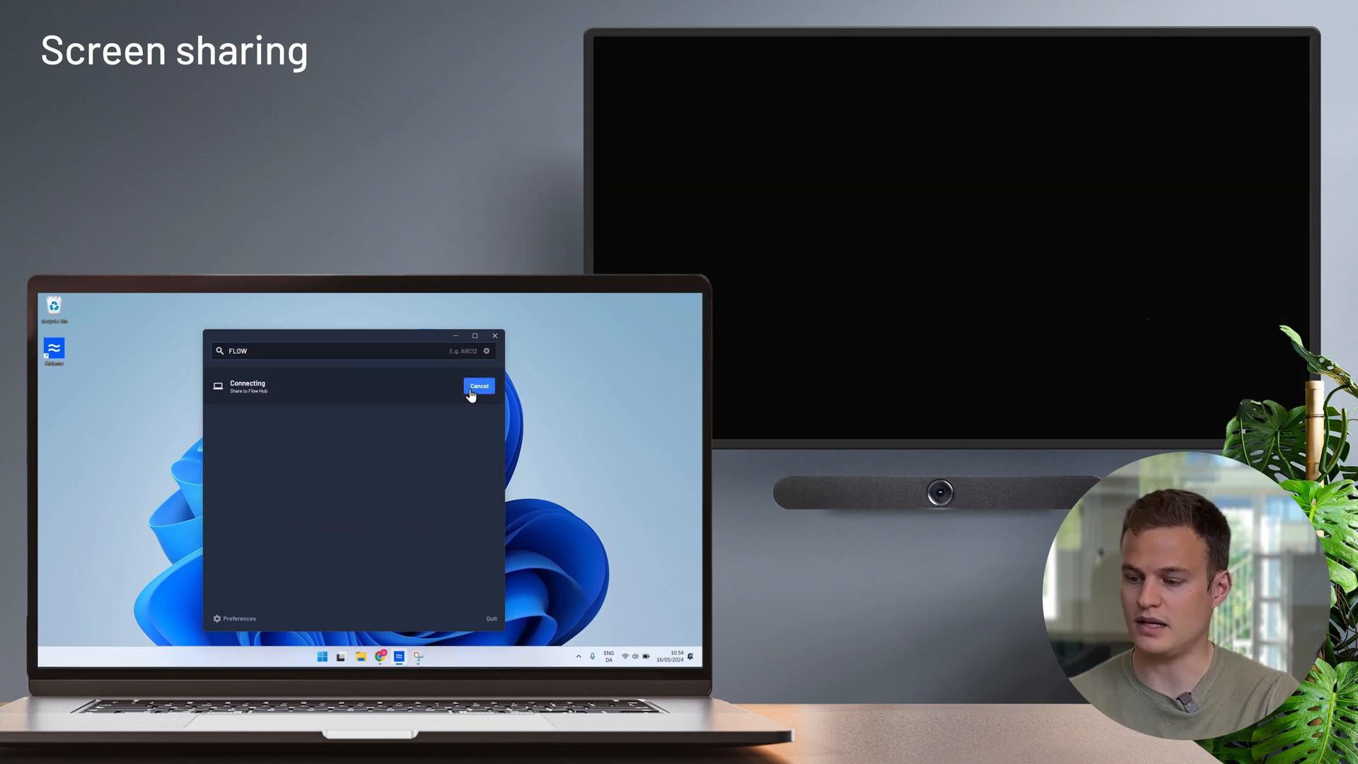